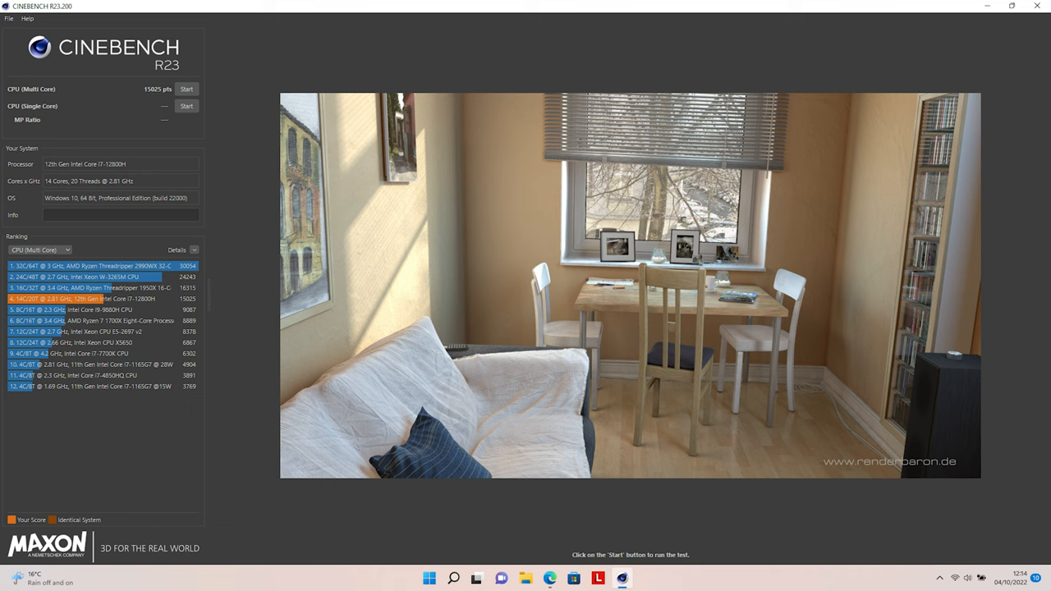
Switch the Ranking view to CPU (Single Core) results.
{"action": "left_click", "coordinate": [188, 105]}
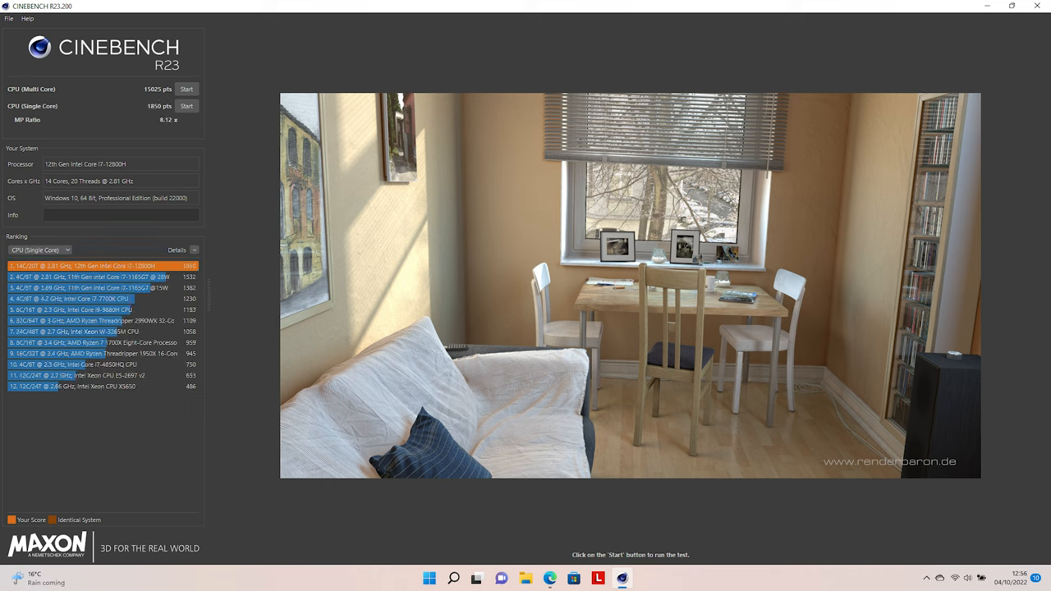